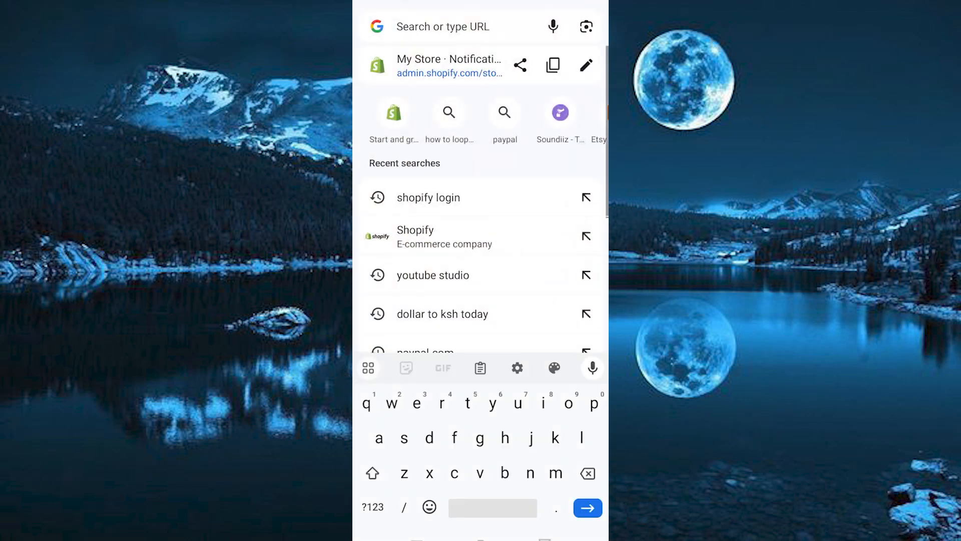
Step: Go to shopify.com and log in to the store's Shopify admin
type("shopify.com")
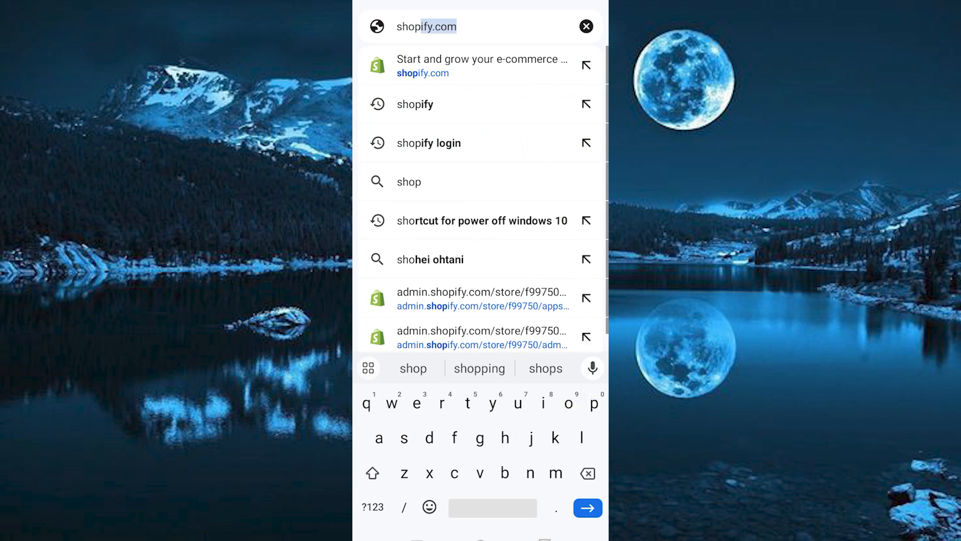
left_click(480, 67)
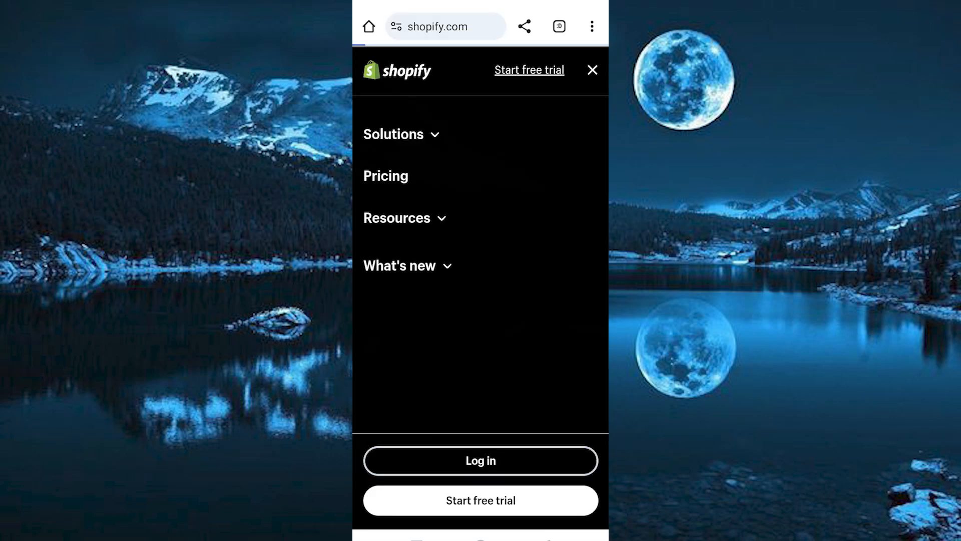
left_click(479, 460)
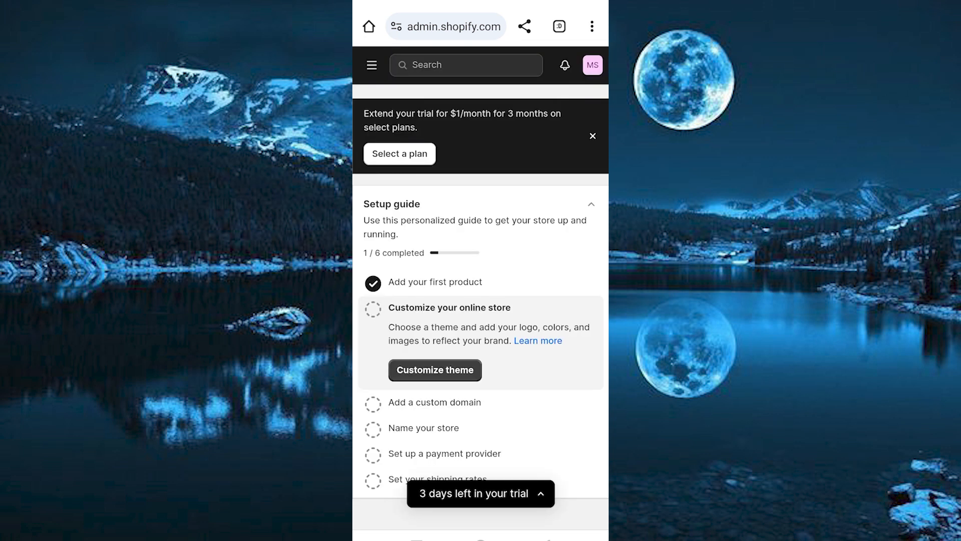
mouse_move(372, 65)
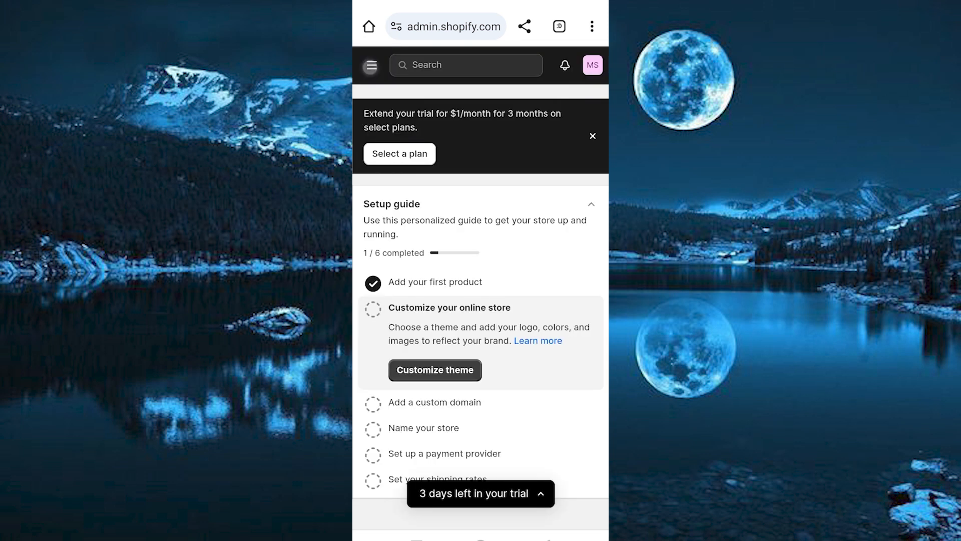
Step: Navigate from the admin menu to Online Store > Themes, where Dawn is the current theme
left_click(370, 65)
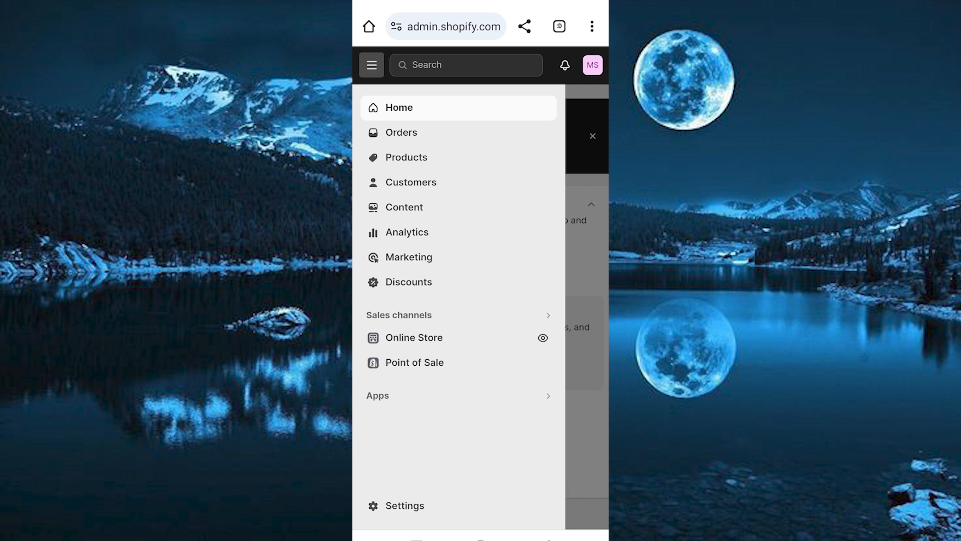
left_click(413, 337)
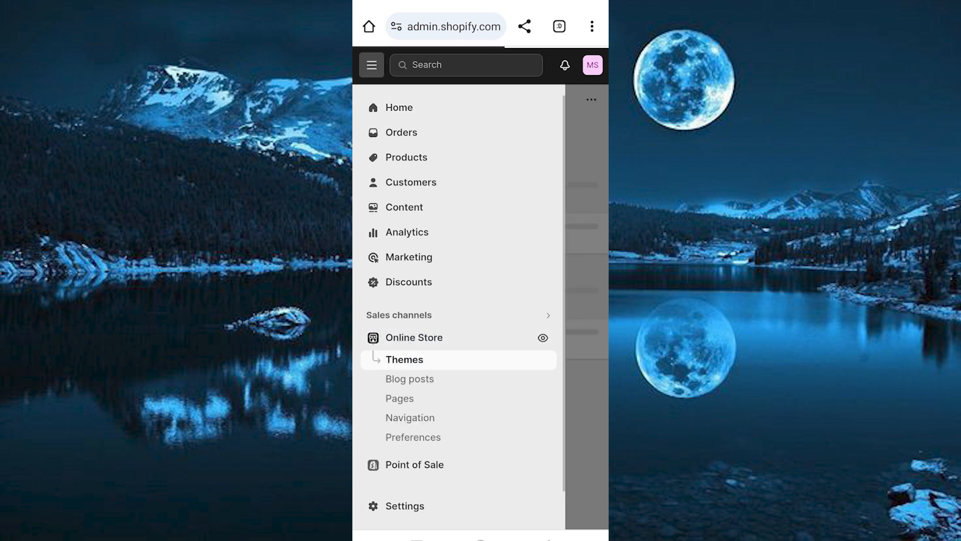
left_click(403, 359)
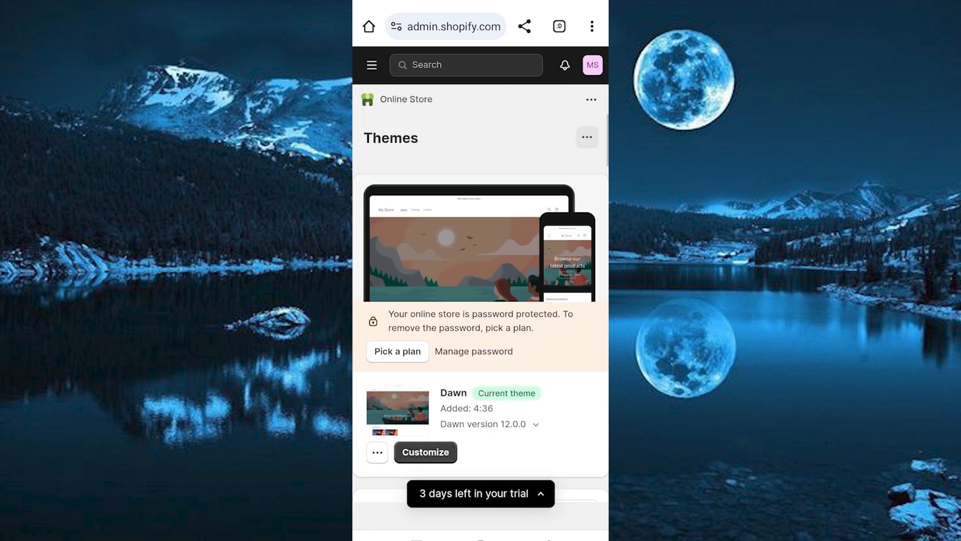
Step: Launch Edit code on the Dawn theme to reach its Layout and Templates files
scroll("down", 3)
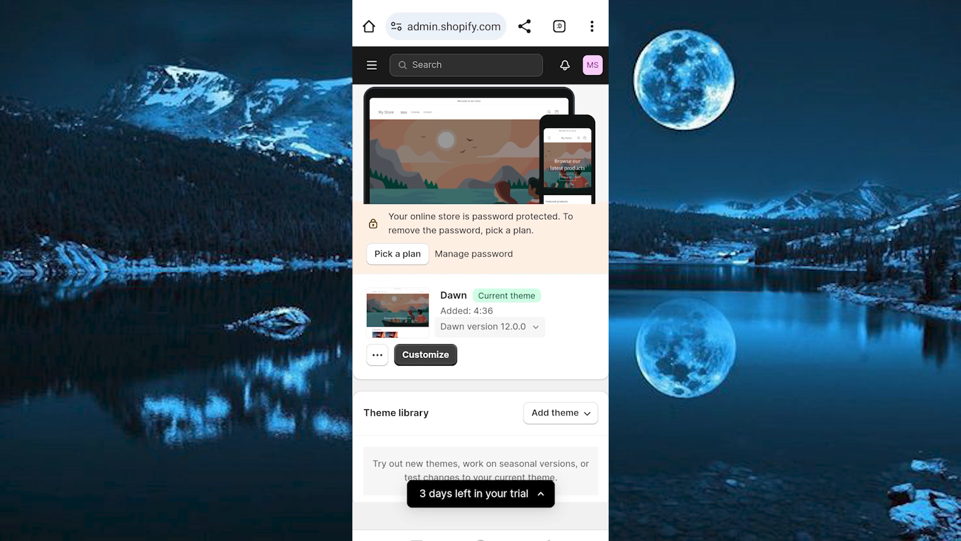
left_click(377, 354)
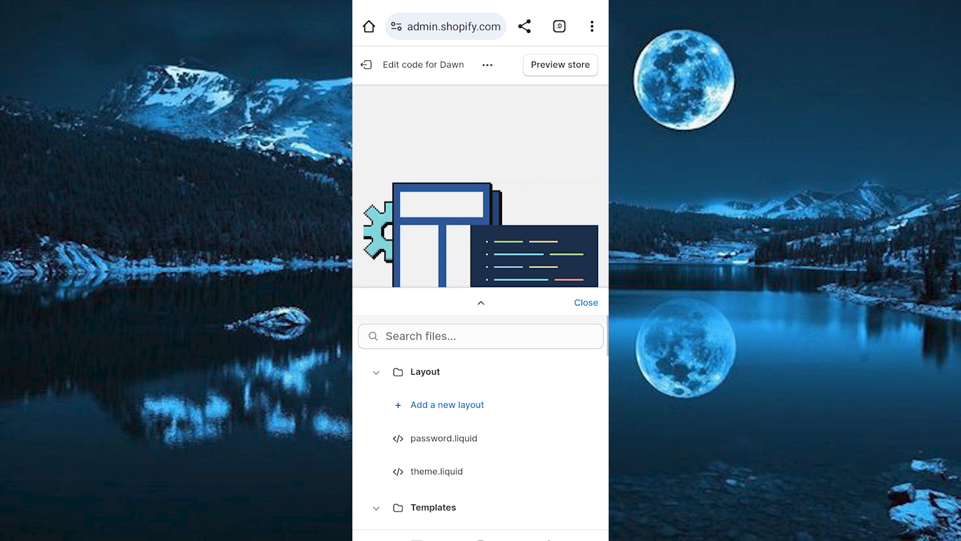
Step: View the theme.liquid layout file, scroll through its code, then return to Themes
left_click(437, 471)
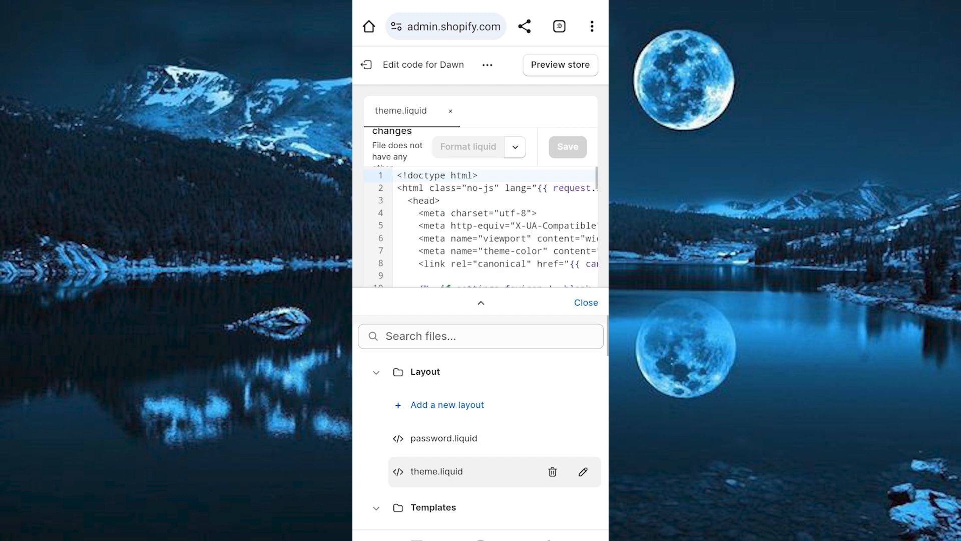
scroll("down", 3)
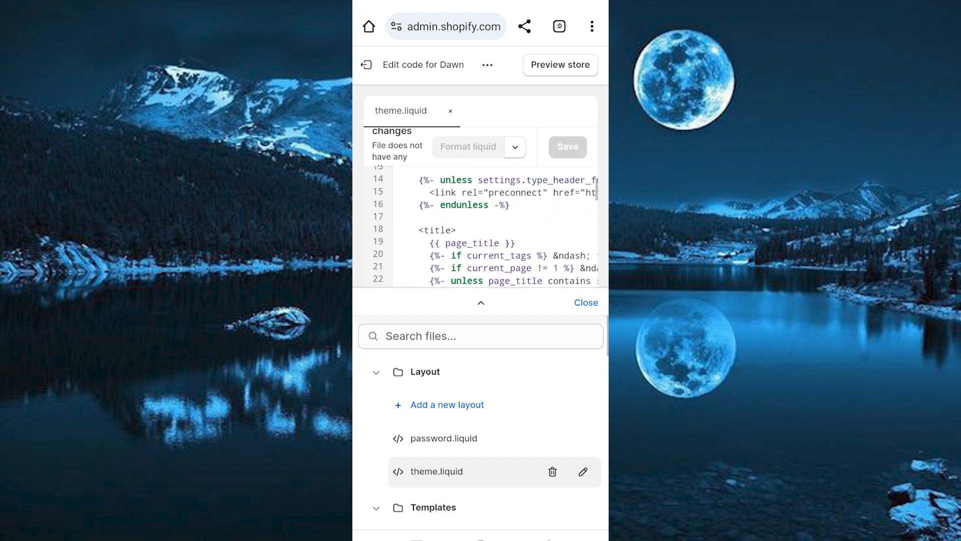
scroll("down", 3)
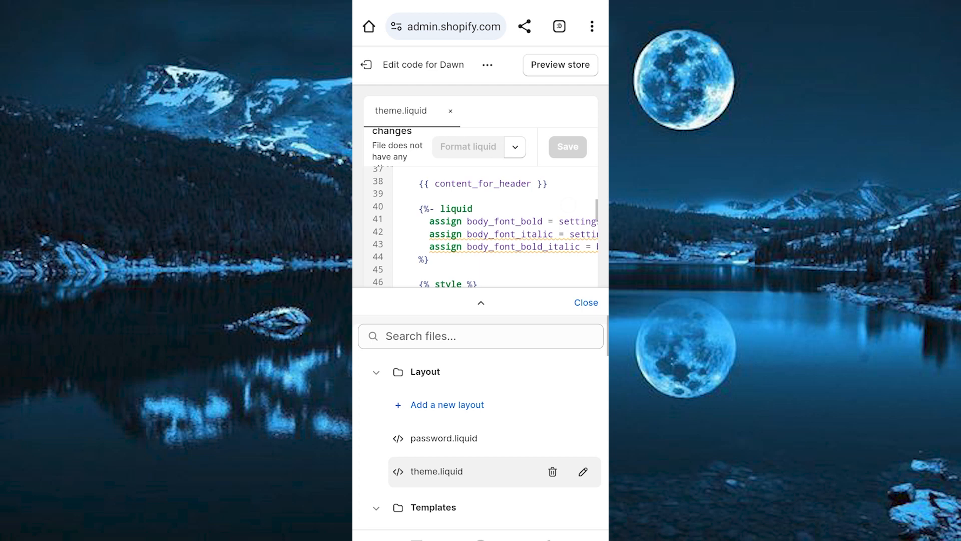
left_click(367, 65)
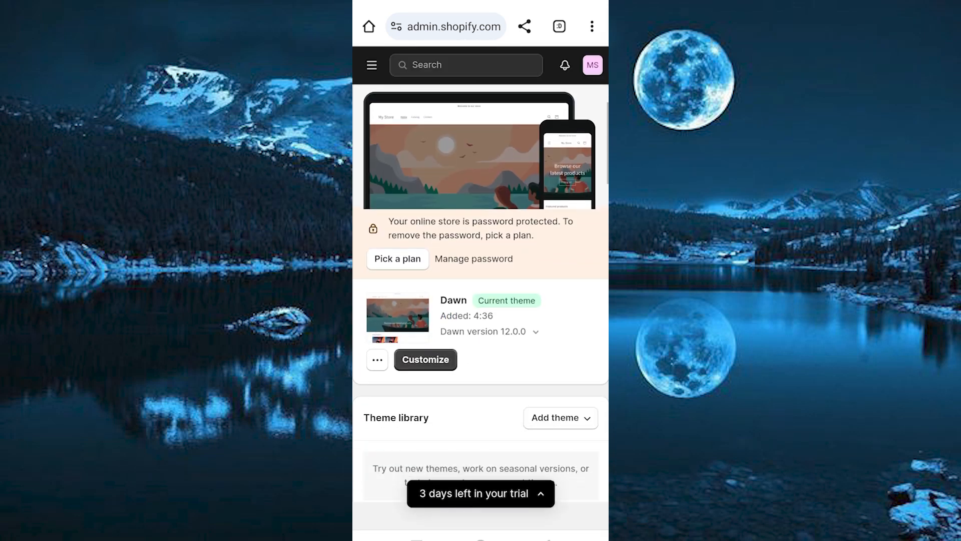
Step: Scroll the Themes page down to Popular free themes, starting with Dawn by Shopify
scroll("down", 3)
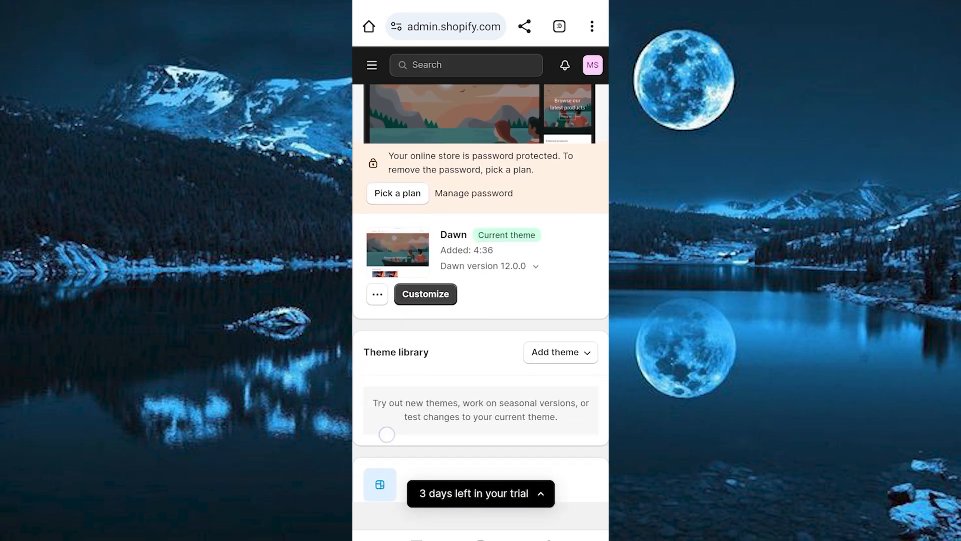
scroll("down", 3)
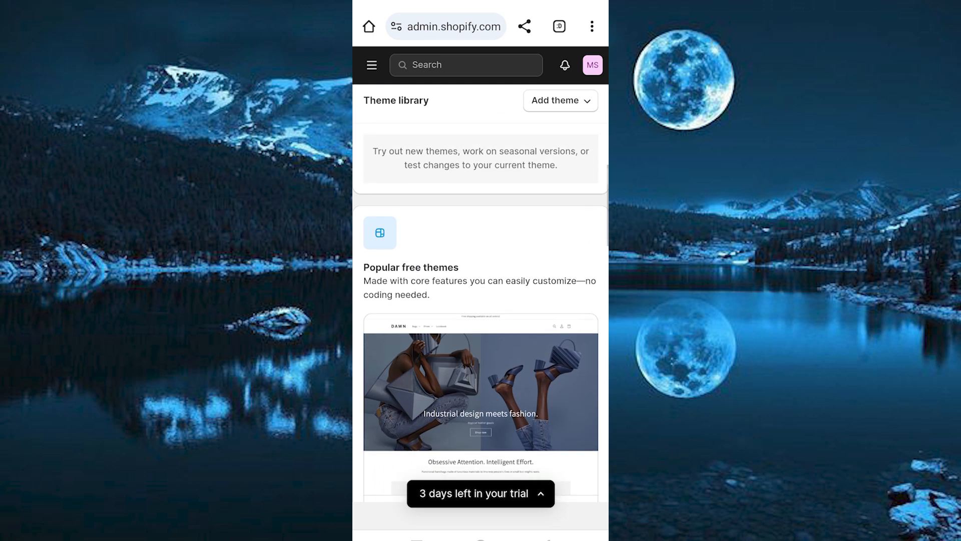
scroll("down", 3)
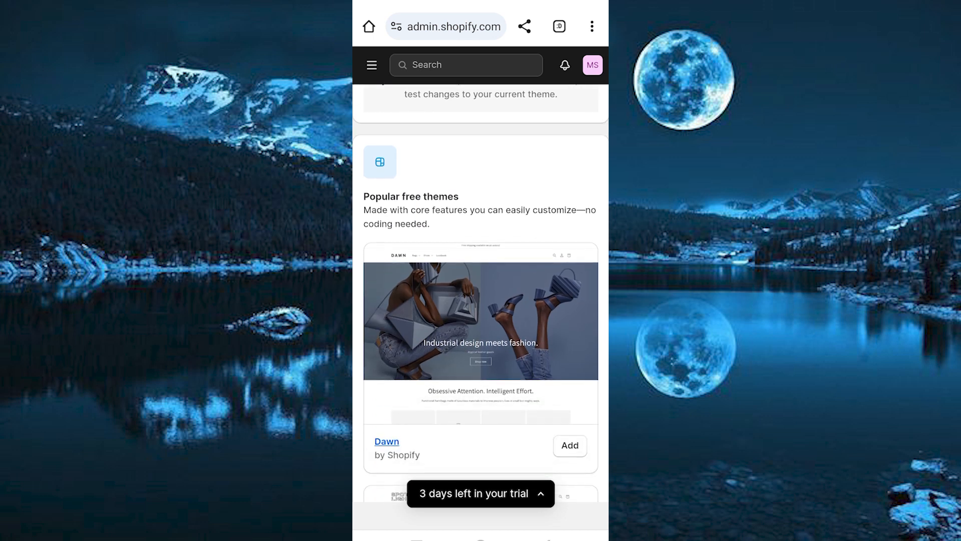